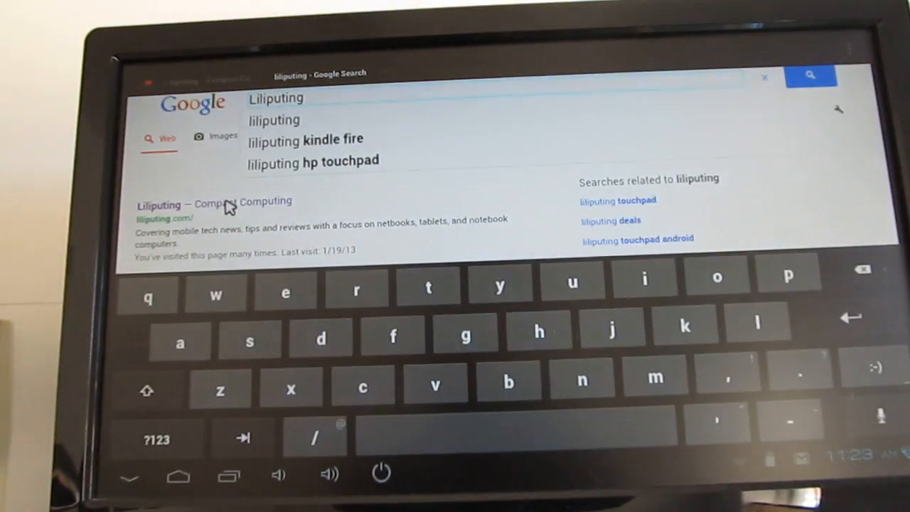
Step: Leave the Liliputing Google results in the browser and go back to the home screen
{"action": "left_click", "coordinate": [214, 201]}
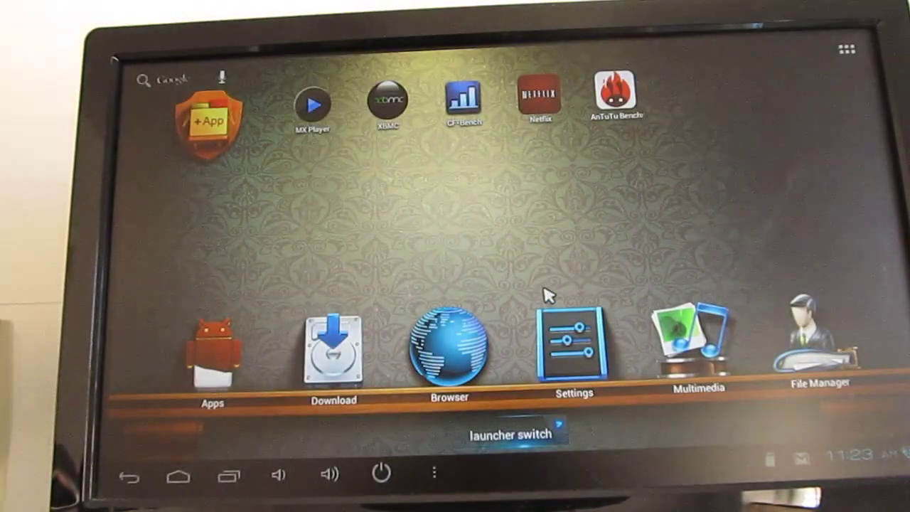
{"action": "mouse_move", "coordinate": [554, 268]}
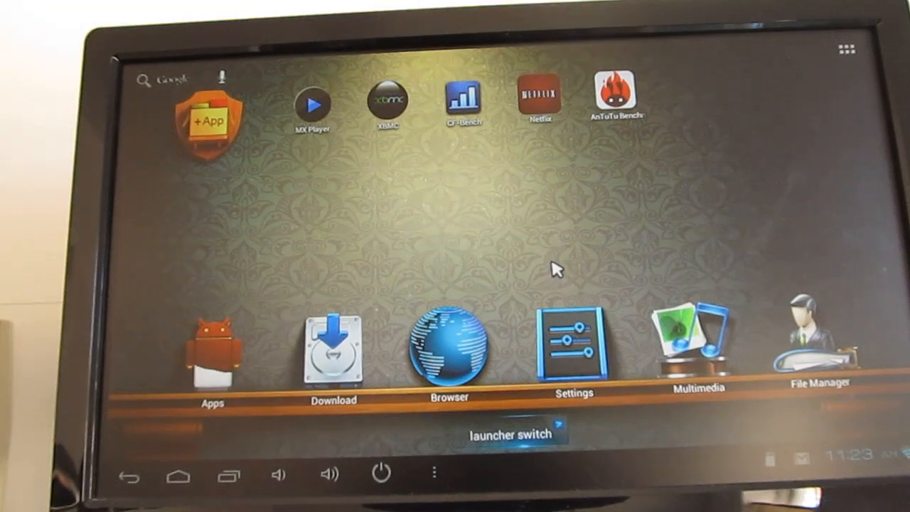
{"action": "mouse_move", "coordinate": [557, 249]}
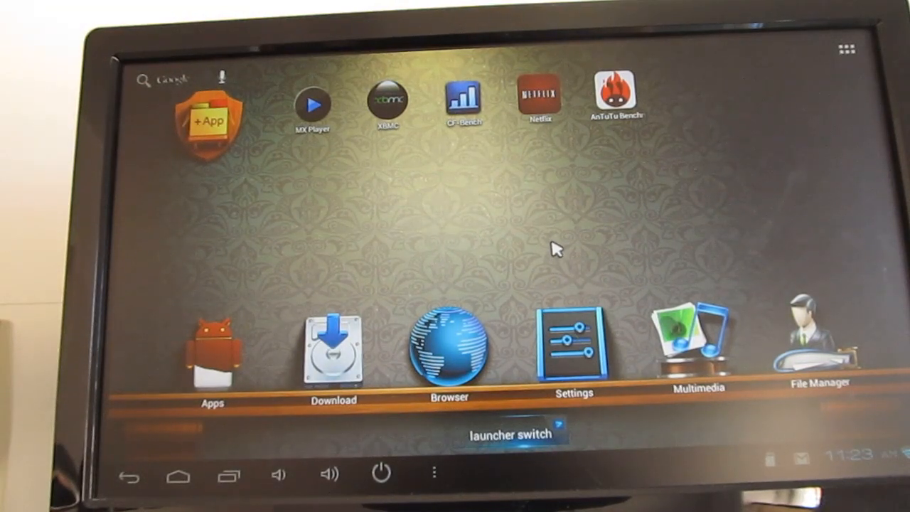
{"action": "mouse_move", "coordinate": [531, 272]}
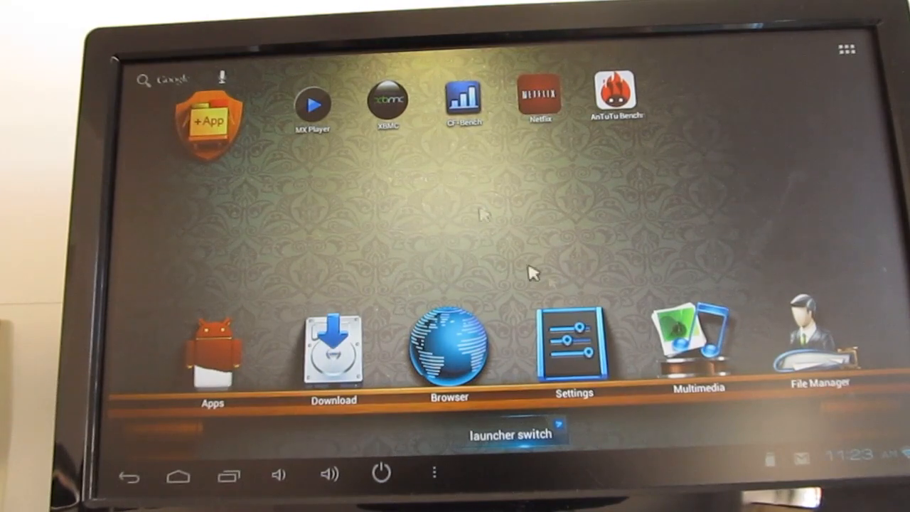
{"action": "mouse_move", "coordinate": [825, 344]}
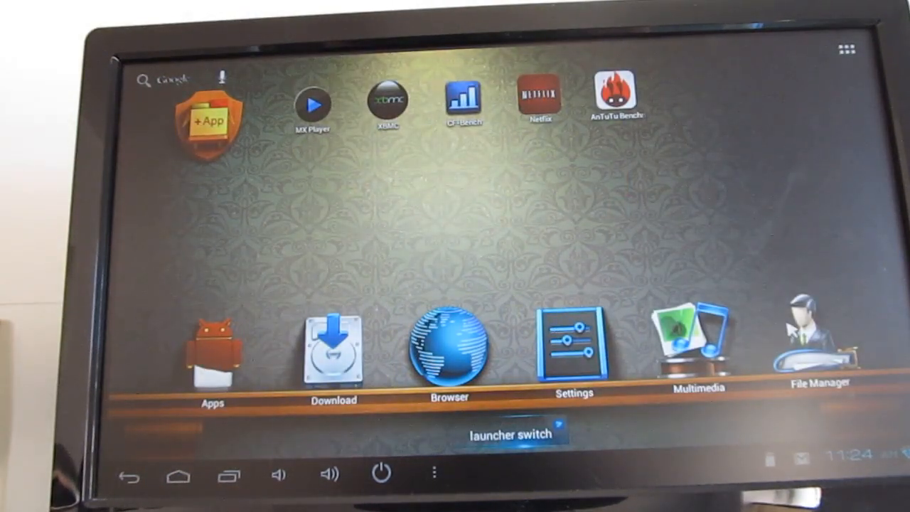
{"action": "left_click", "coordinate": [821, 341]}
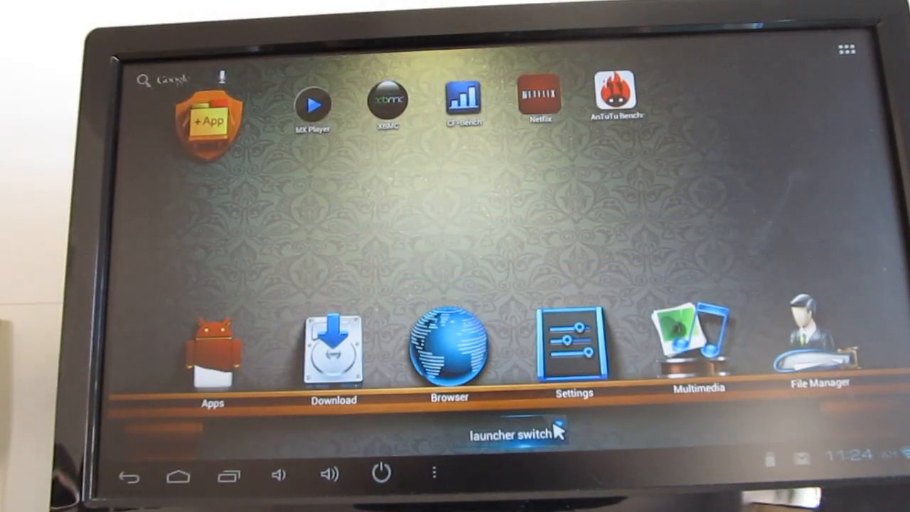
{"action": "mouse_move", "coordinate": [561, 432]}
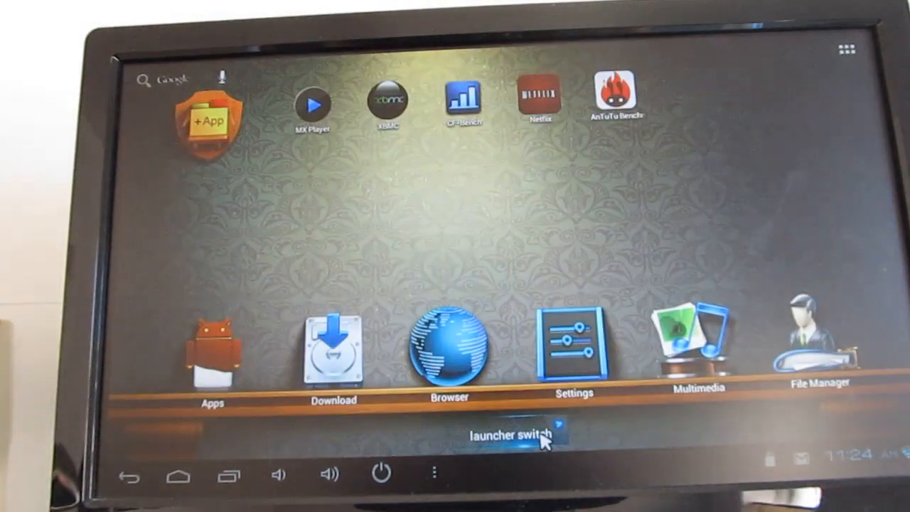
Step: Switch to the stock Android launcher's Apps tab listing every installed app
{"action": "left_click", "coordinate": [523, 437]}
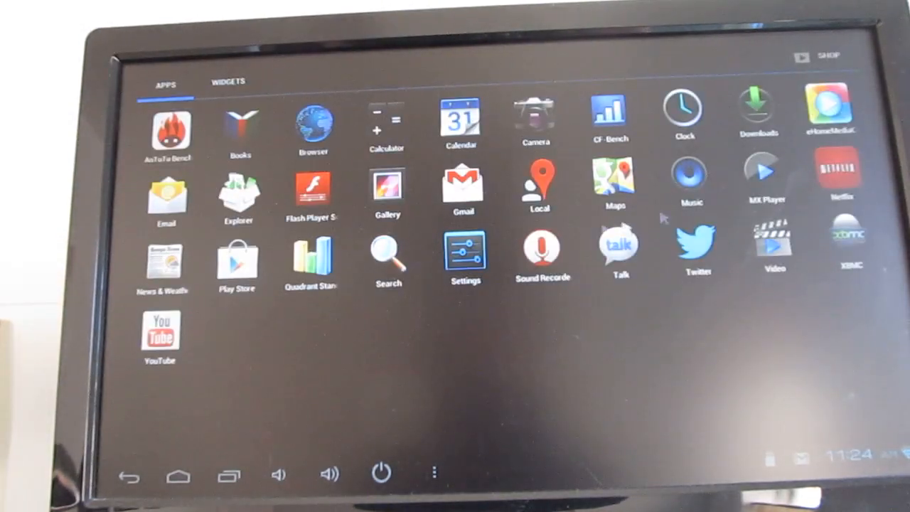
{"action": "mouse_move", "coordinate": [487, 313]}
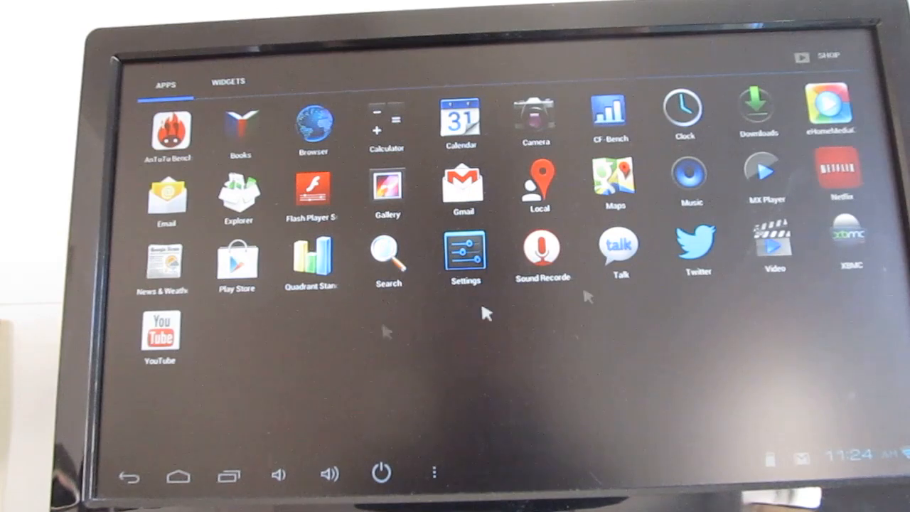